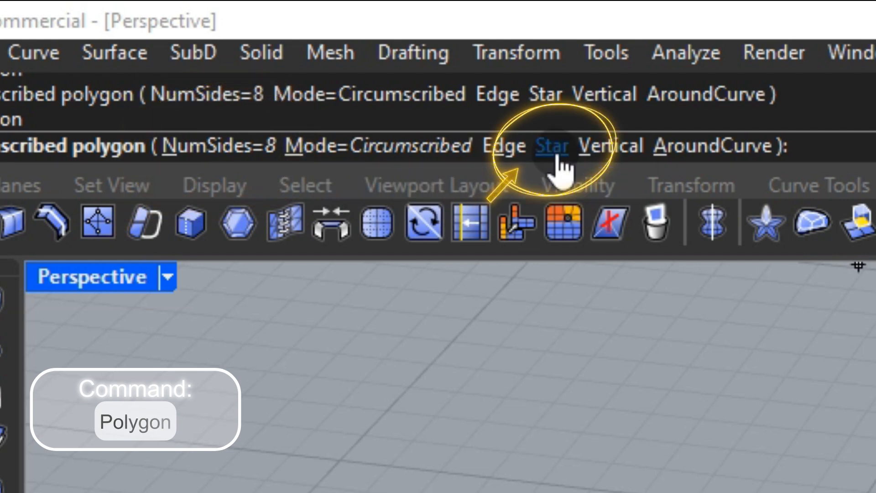
- Draw an eight-pointed star at the origin and begin a circumscribed octagon around it
left_click(550, 145)
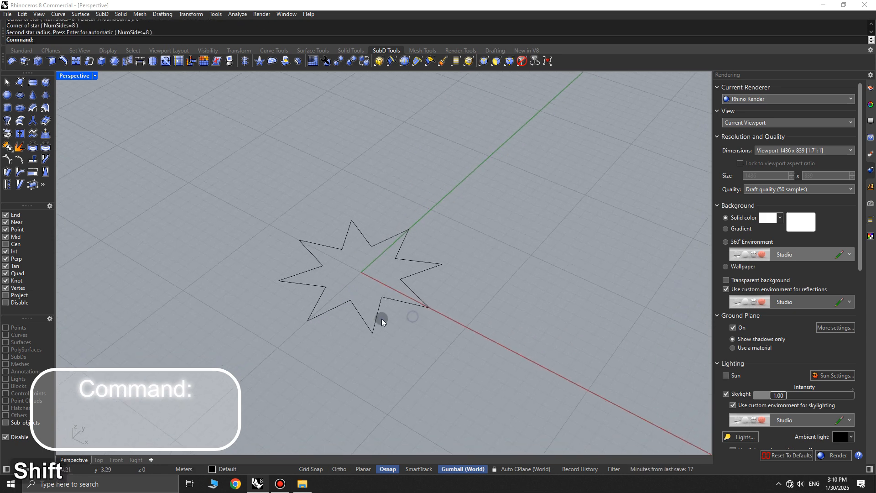
type("Pol")
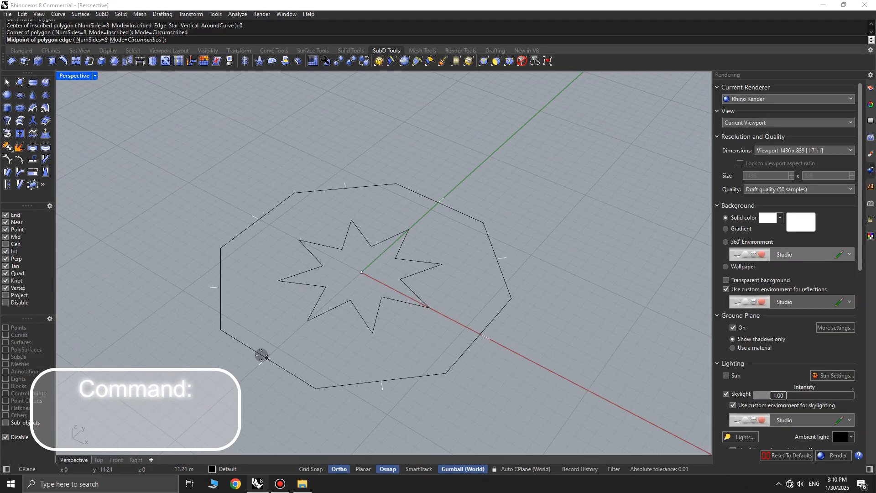
- Copy the octagon upward with the gumball and rotate the copy above the star
left_click(263, 356)
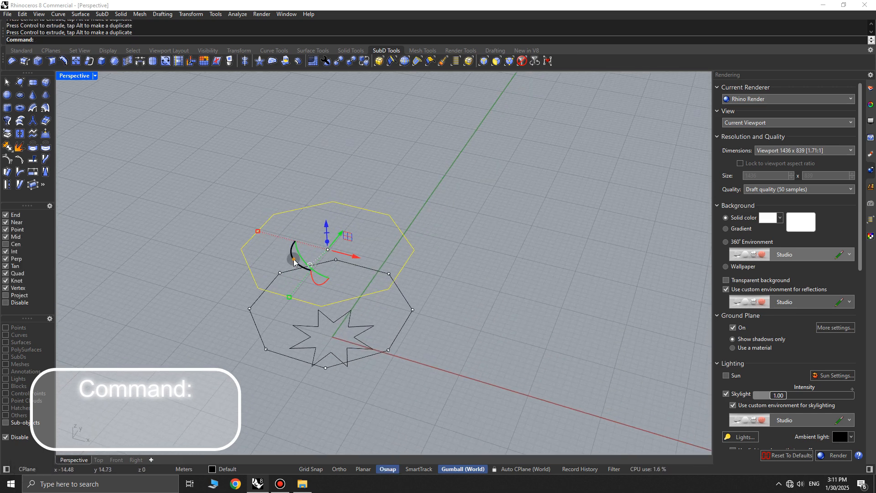
type("360")
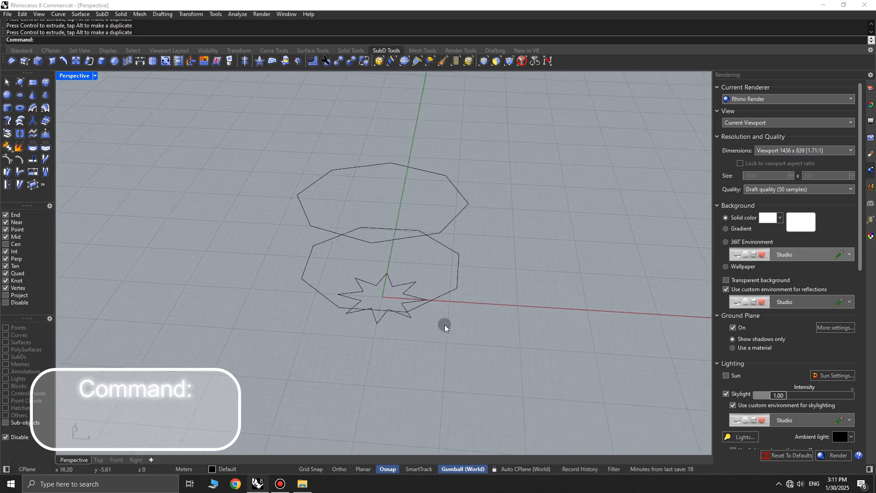
left_click_drag(444, 327, 431, 405)
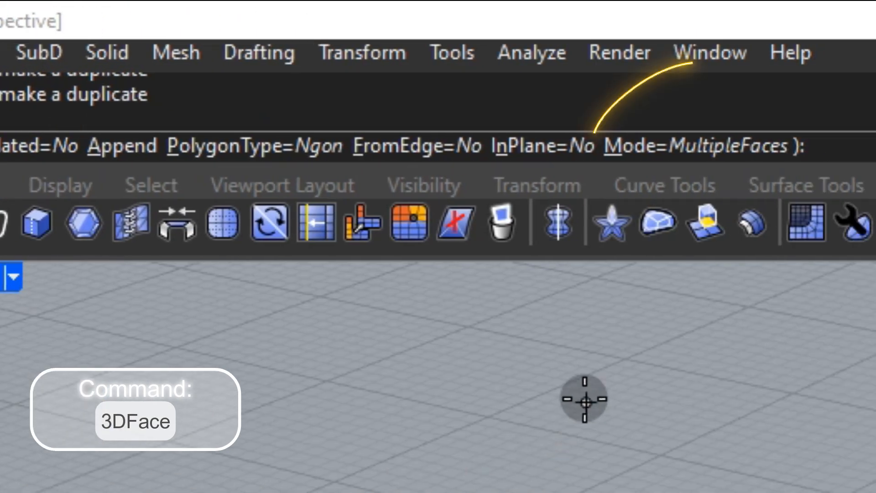
- Draw triangular 3DFace panels between star and octagon points and copy them around
left_click(698, 147)
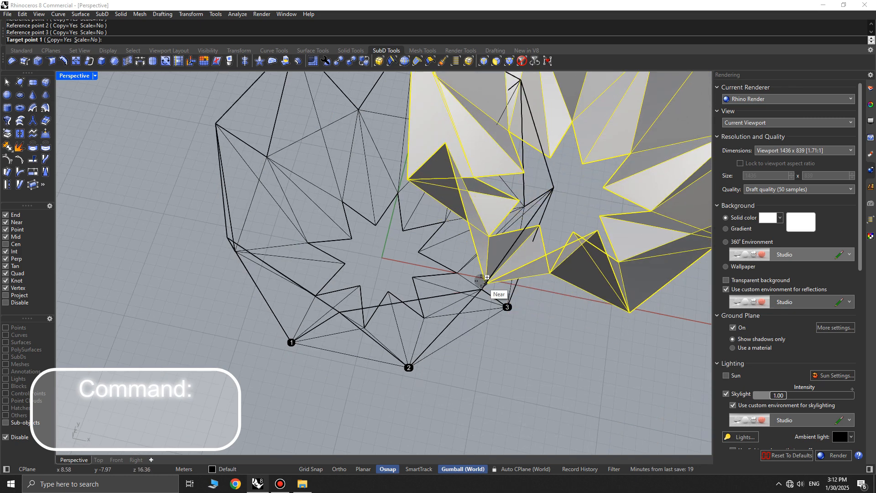
- Place the last facet copy and join the faceted pieces into one closed form
left_click(481, 278)
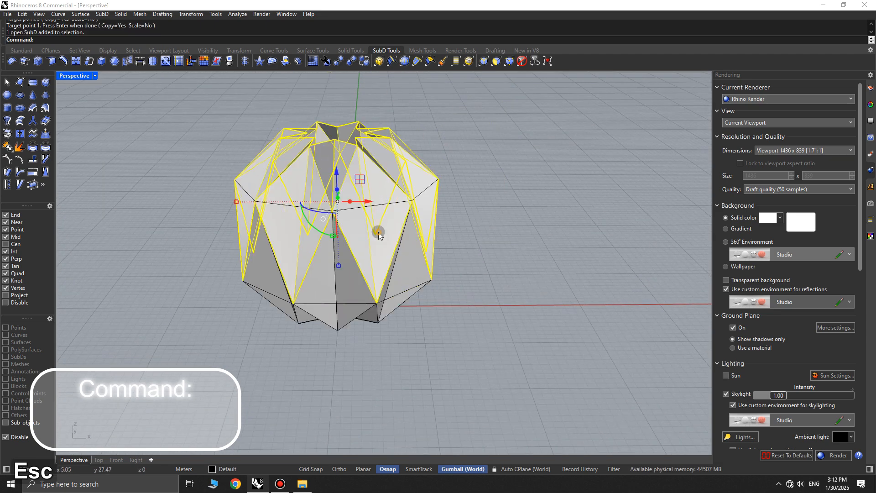
key("ctrl+j")
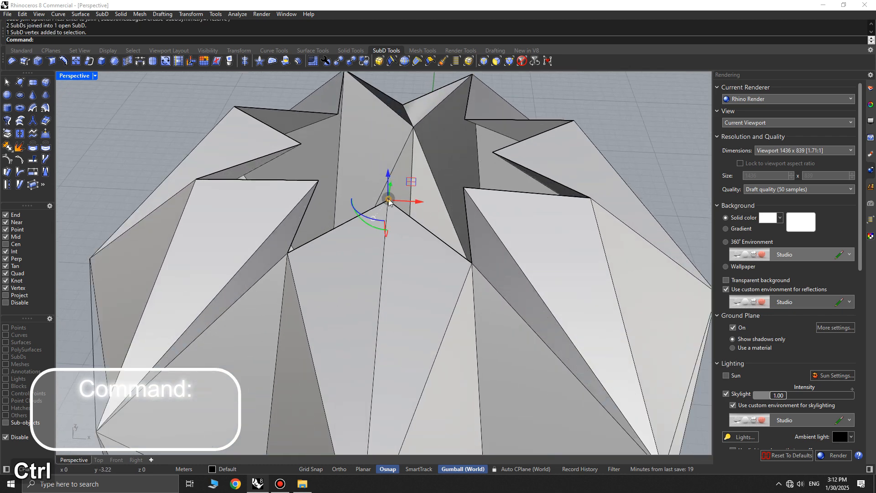
- Adjust a top vertex, delete construction curves with SelCrv, and view the vase side-on
left_click(472, 130)
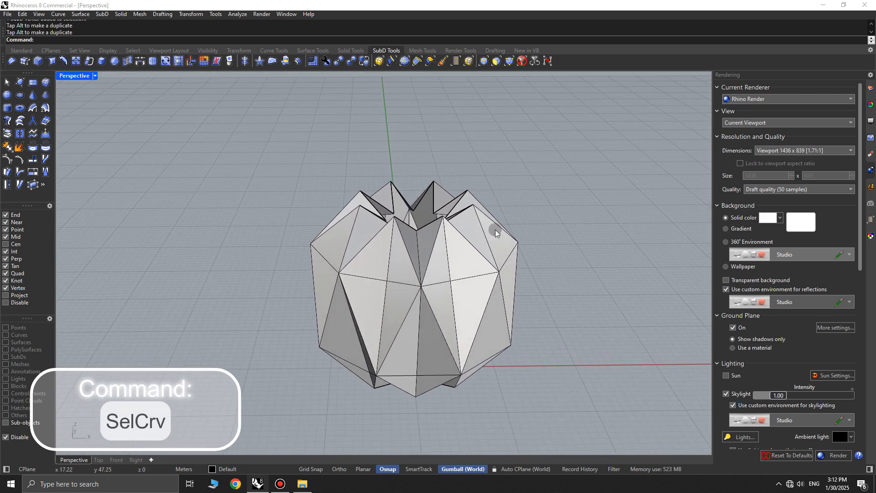
type("SELCR")
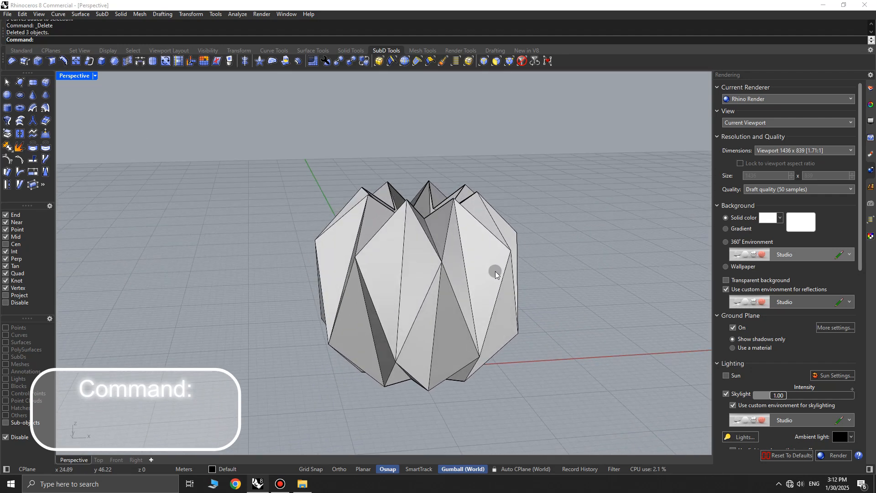
left_click_drag(495, 273, 488, 249)
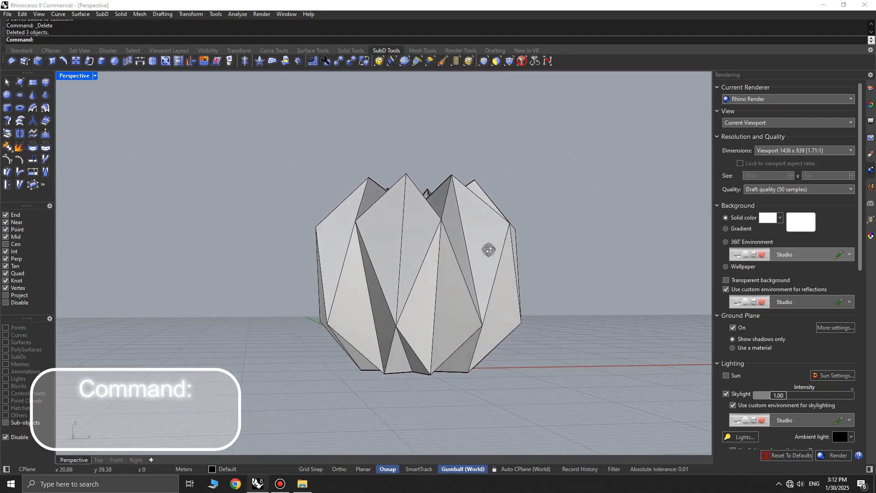
left_click_drag(488, 250, 480, 265)
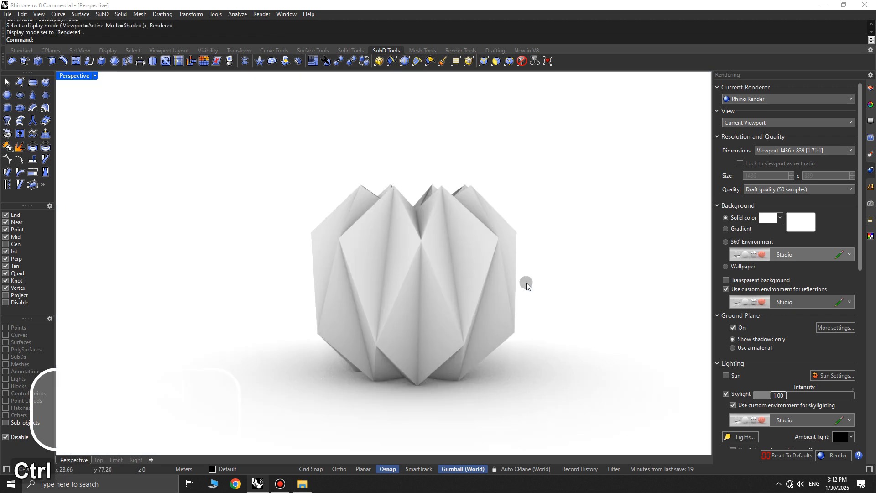
key("ctrl+alt+s")
type("SubDCrease")
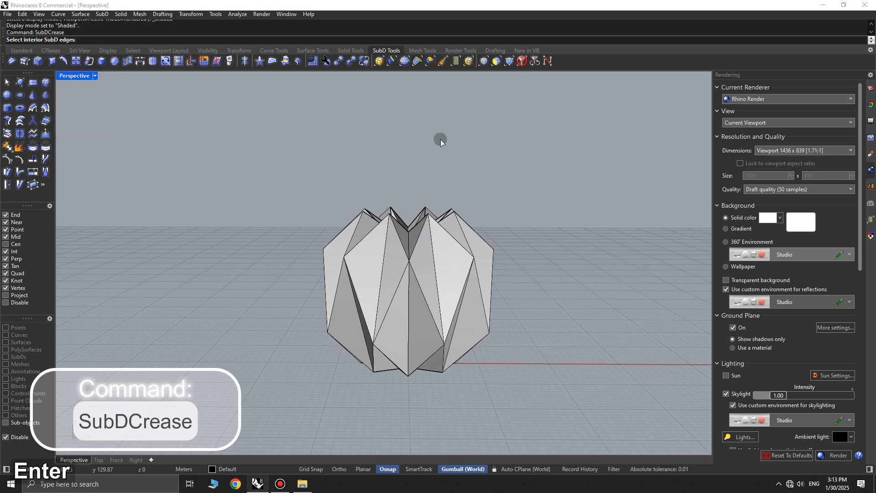
- Crease all interior edges of the vase with SubDCrease
left_click(339, 360)
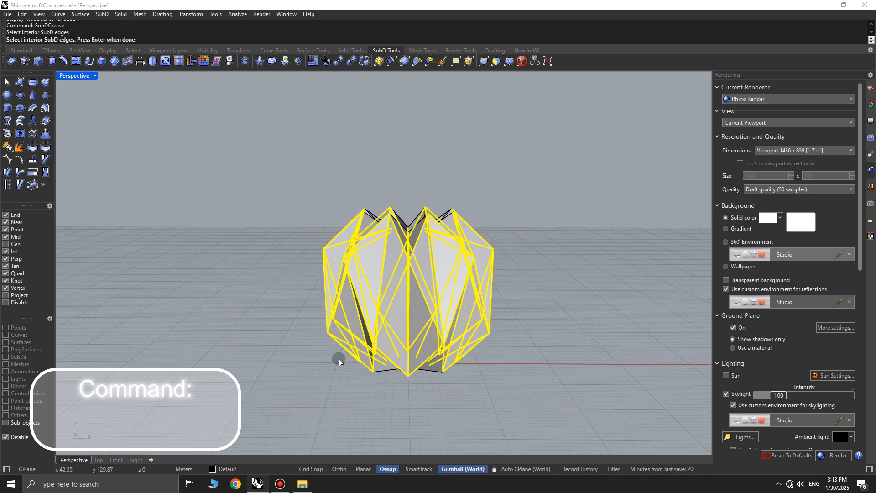
key("enter")
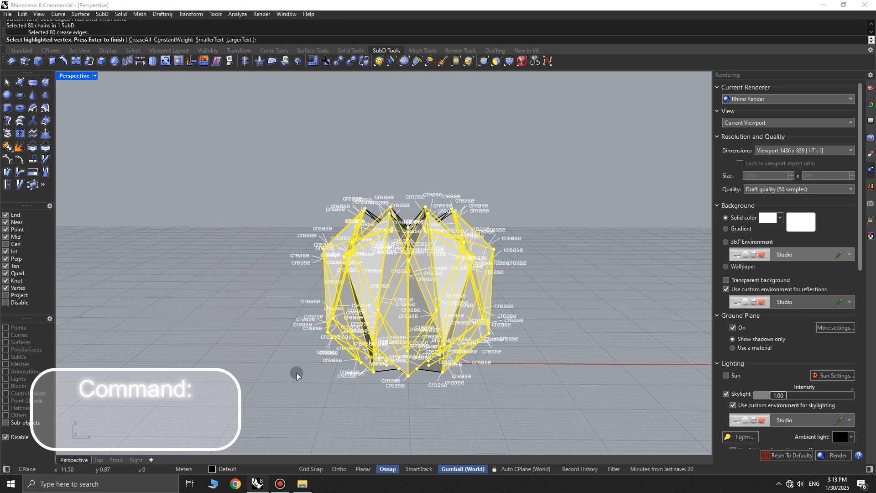
key("0")
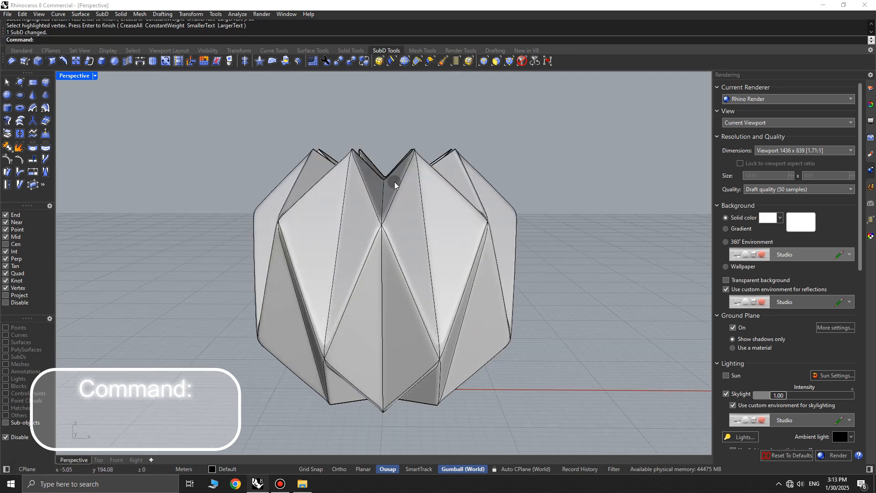
- Show the vase in Rendered mode from above and select it
key("ctrl+alt+r")
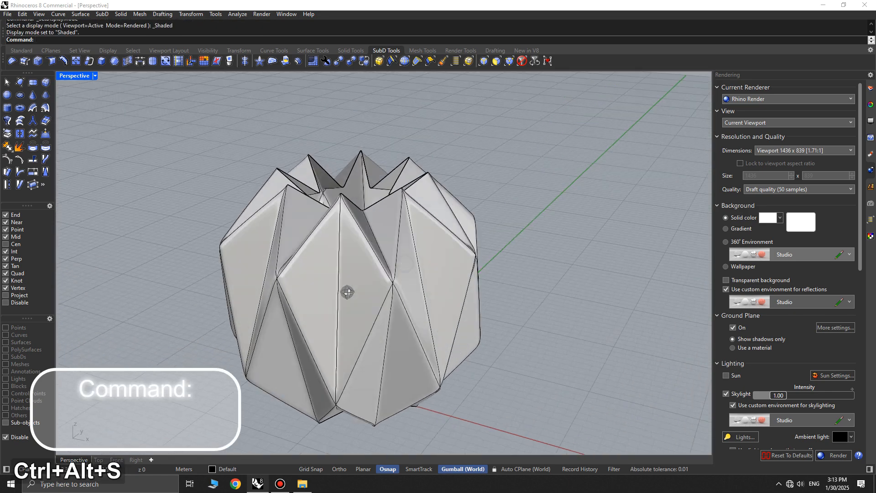
left_click_drag(346, 291, 355, 224)
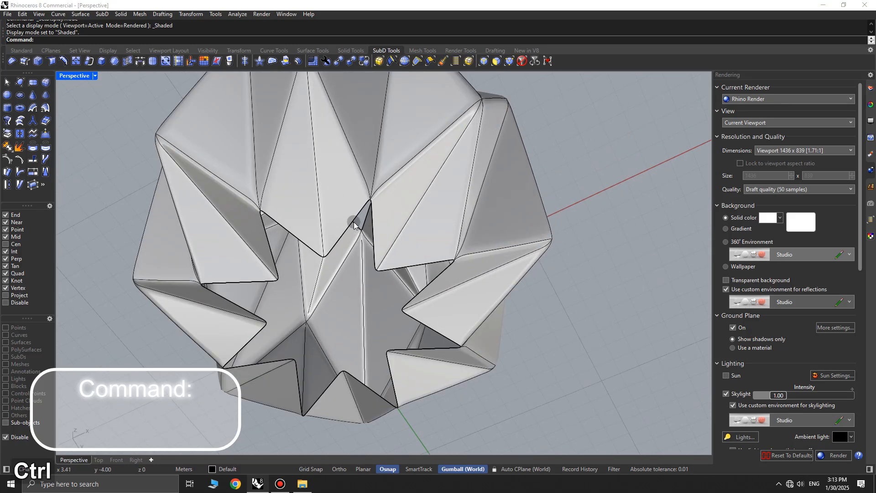
left_click(356, 220)
type("OffsetS")
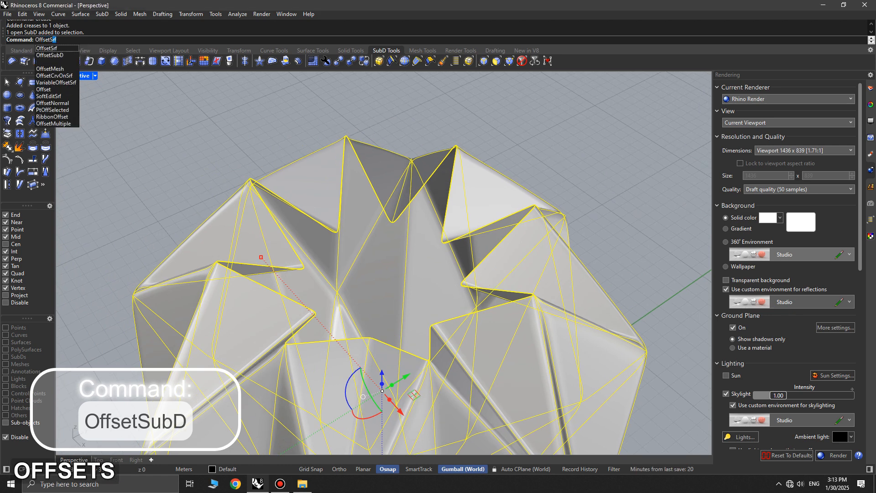
- Thicken the vase walls with OffsetSubD
left_click(50, 55)
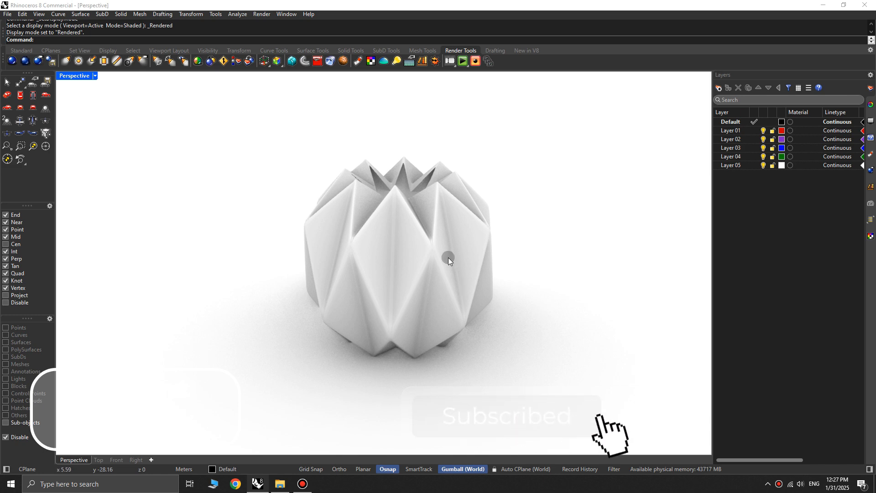
- Assign the white Plastic material from the Materials panel to the vase
left_click(450, 261)
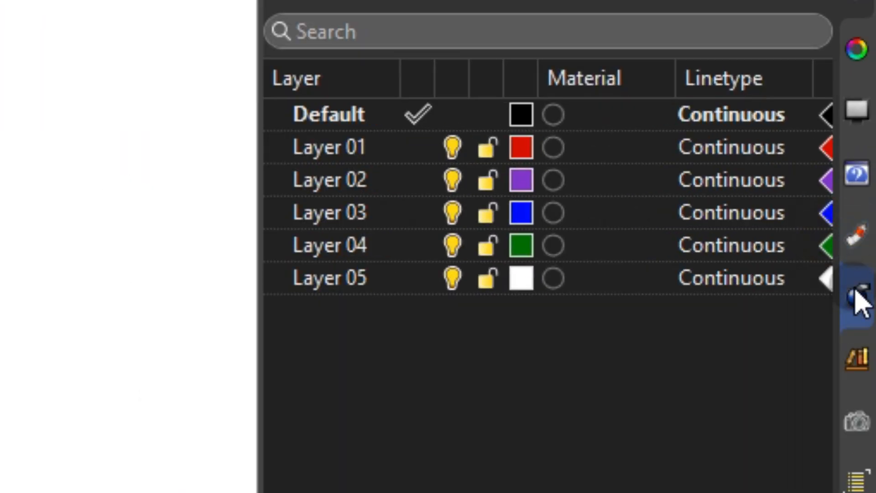
left_click(860, 297)
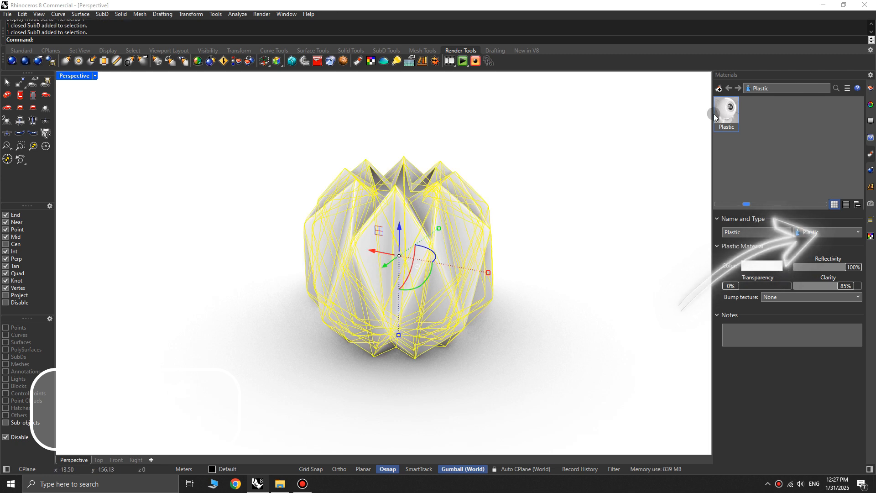
right_click(726, 110)
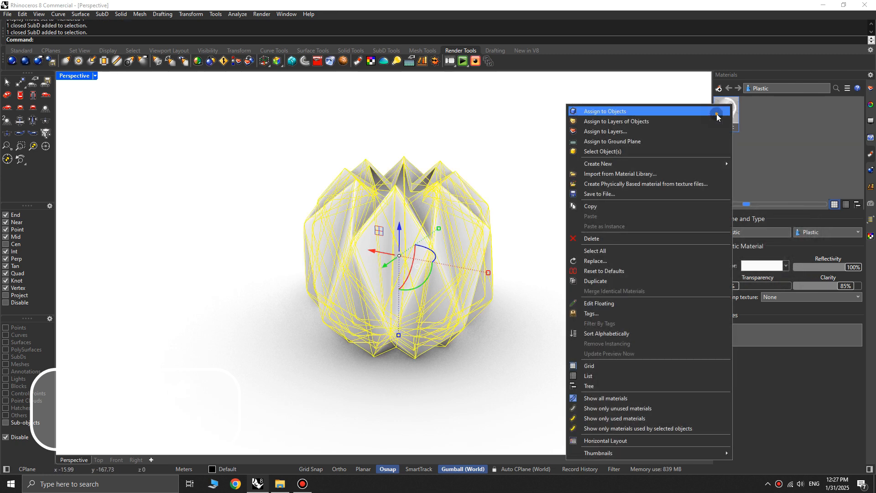
left_click(604, 112)
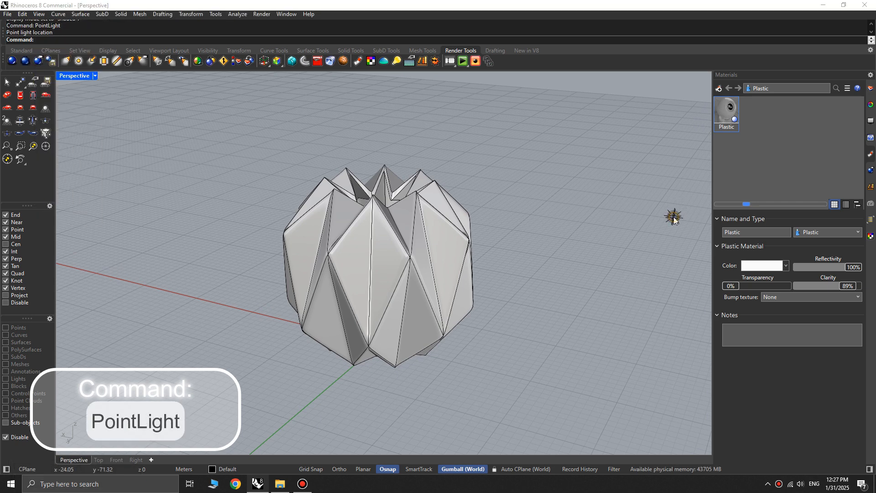
- Place a point light beside the vase and set its intensity to 0.11
left_click(654, 111)
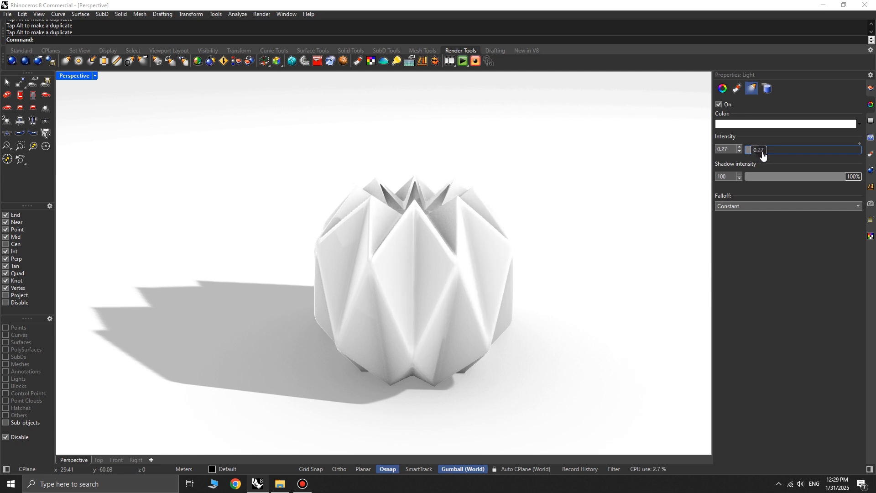
type("0.00")
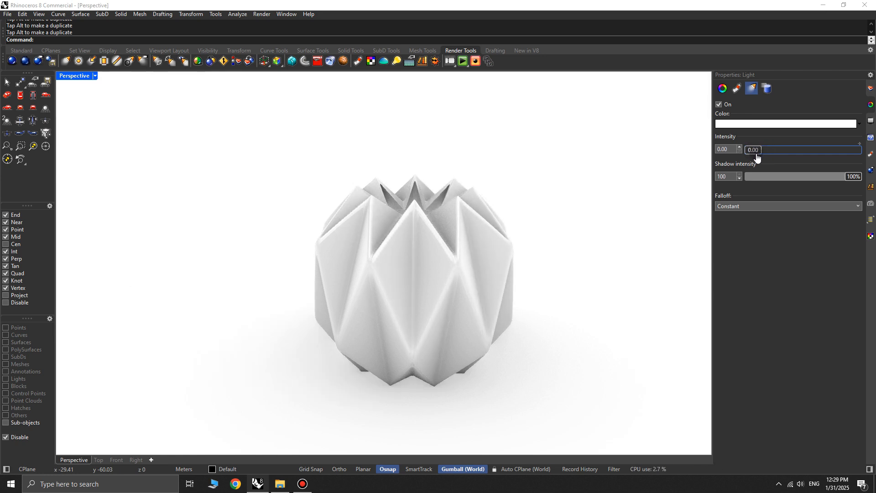
type("0.11")
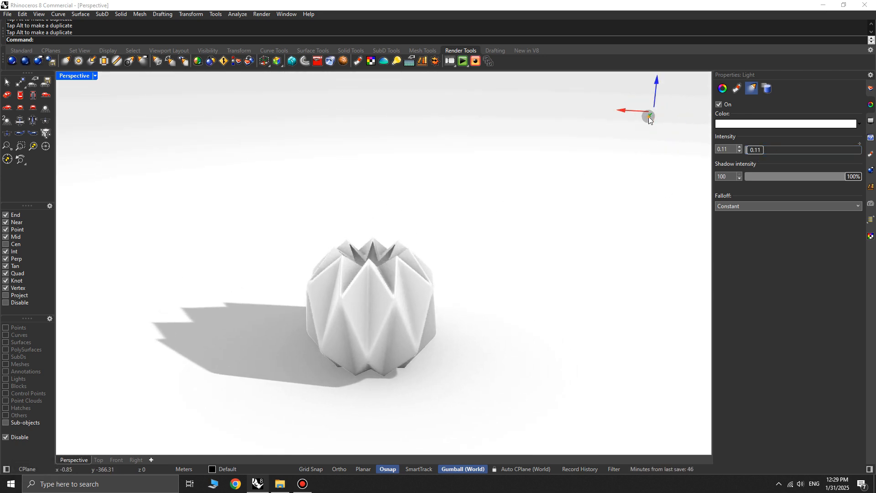
- Drag the point light high above the scene to lengthen the shadow
left_click_drag(650, 119, 670, 94)
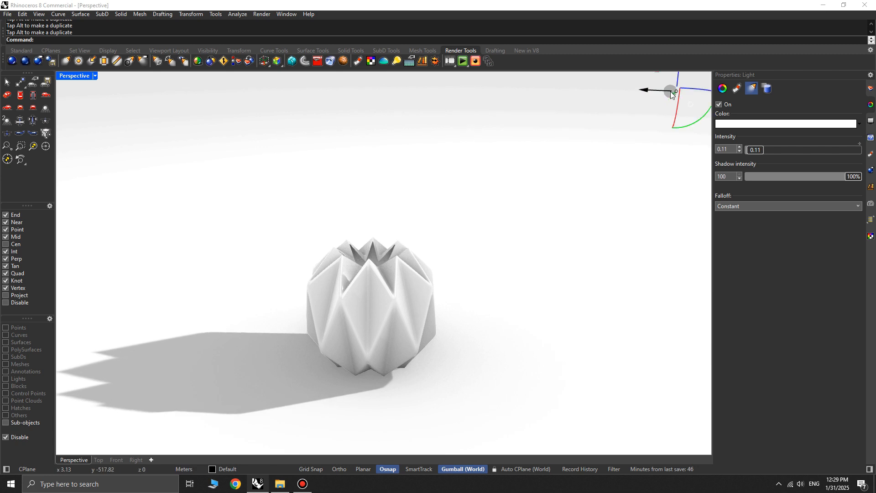
left_click_drag(671, 91, 577, 118)
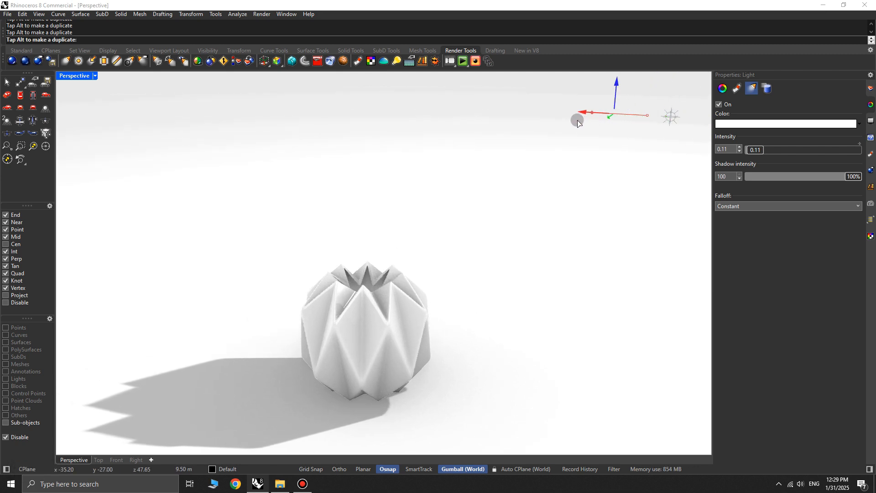
left_click_drag(617, 116, 578, 116)
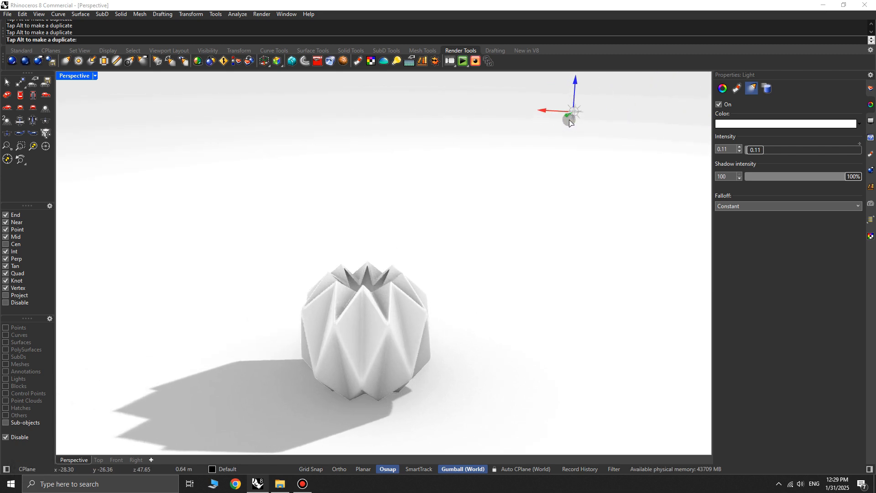
left_click_drag(569, 119, 546, 114)
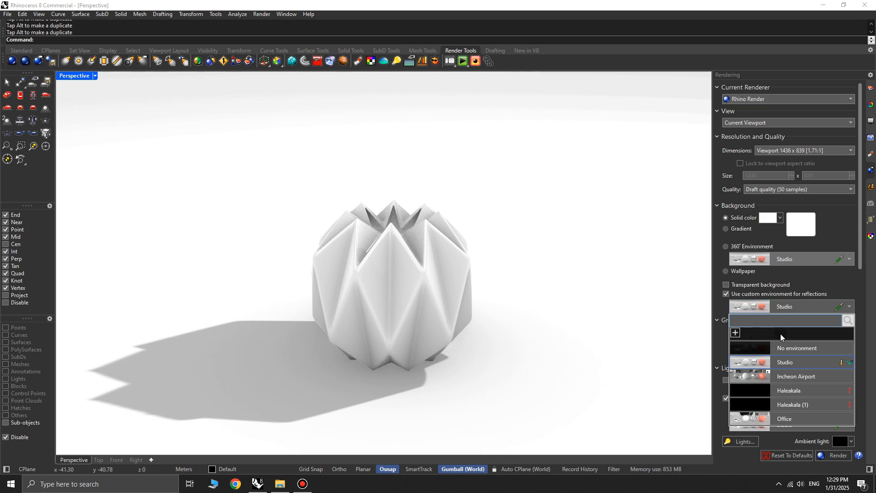
- Import the Incheon Airport environment from the library for reflections
left_click(735, 332)
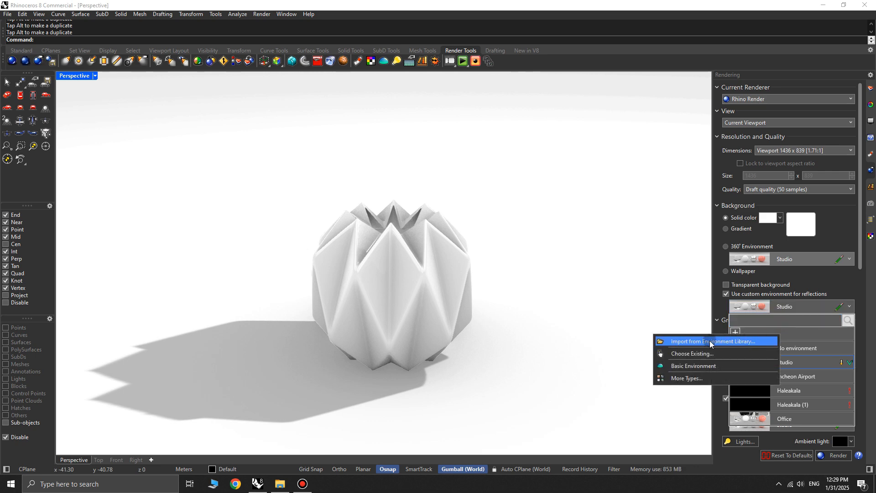
left_click(709, 341)
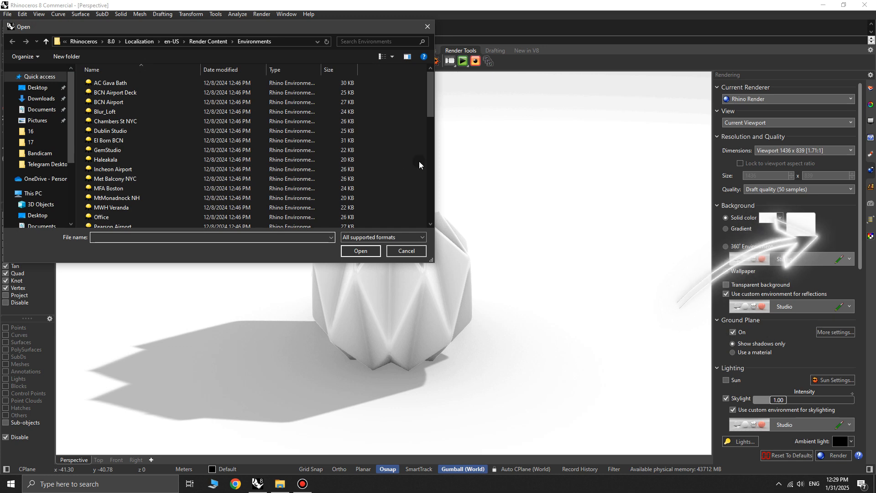
left_click(113, 169)
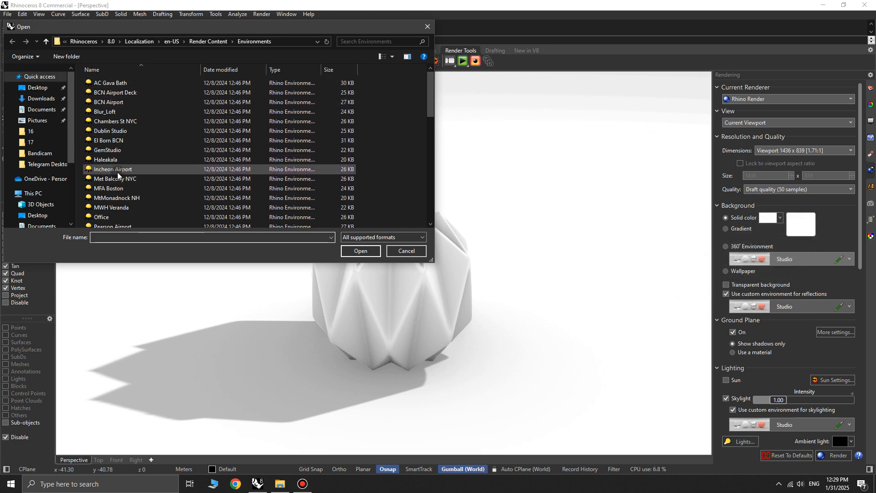
left_click(360, 251)
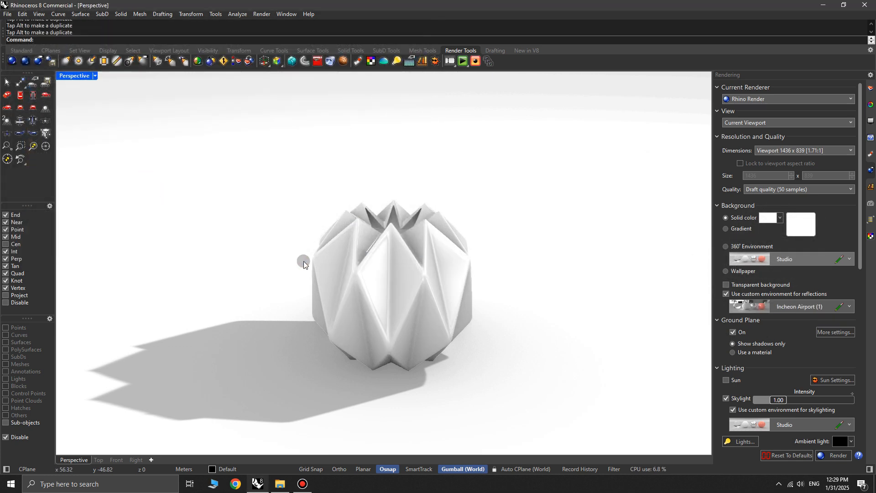
left_click_drag(304, 263, 357, 297)
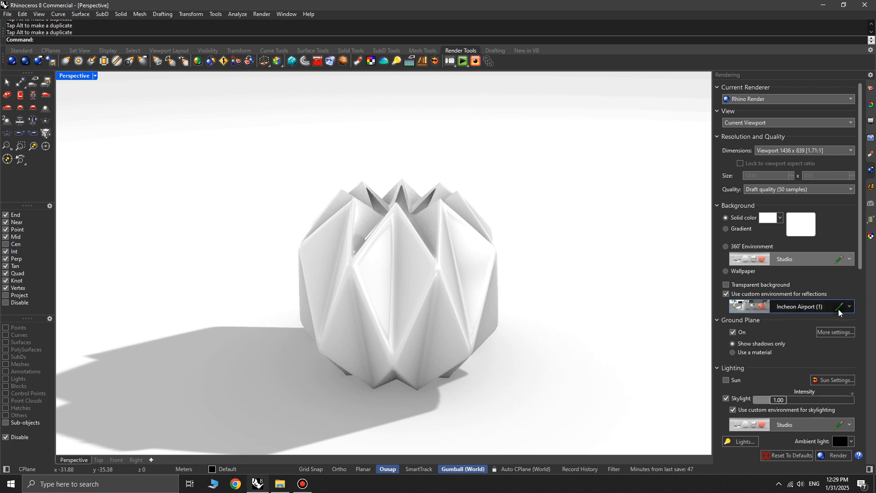
- Turn the Incheon Airport reflections about 17°, then give the vase's Plastic 81% reflectivity and 96% clarity
left_click(840, 307)
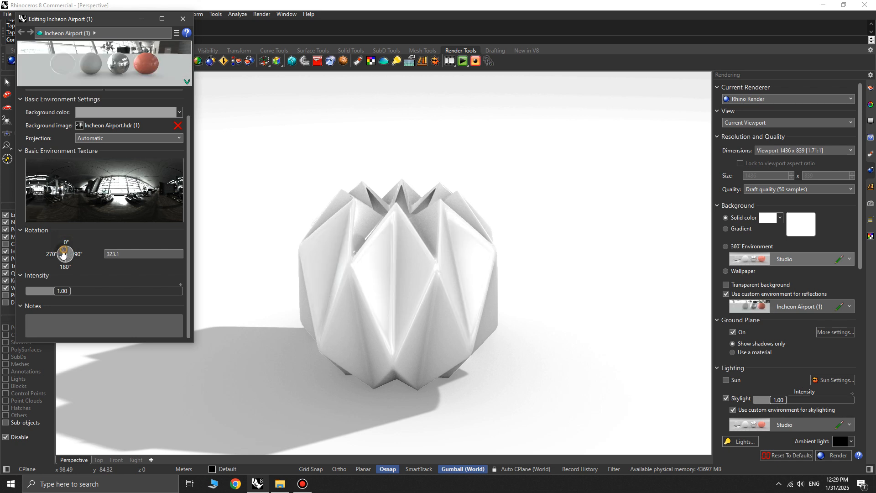
left_click_drag(65, 253, 66, 247)
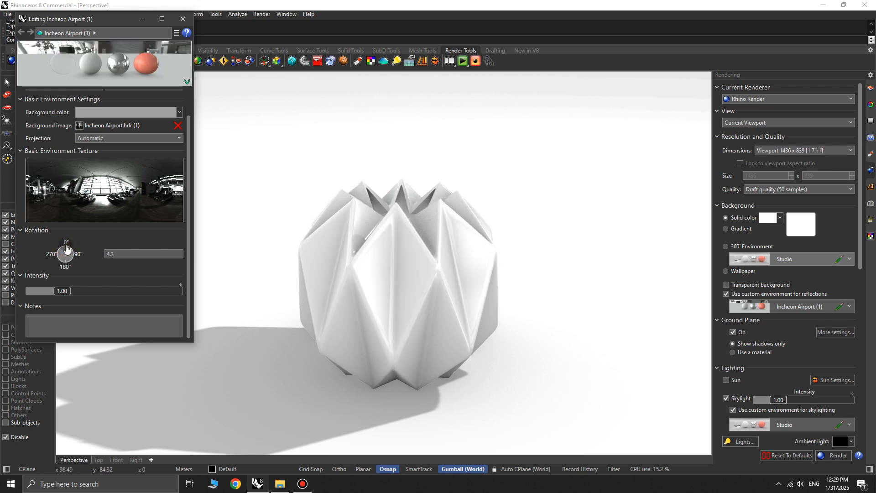
left_click(394, 280)
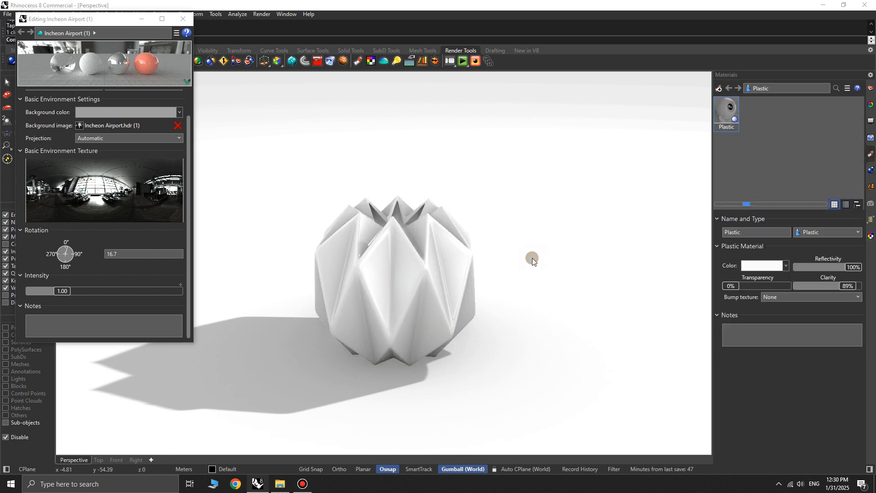
left_click_drag(854, 267, 845, 267)
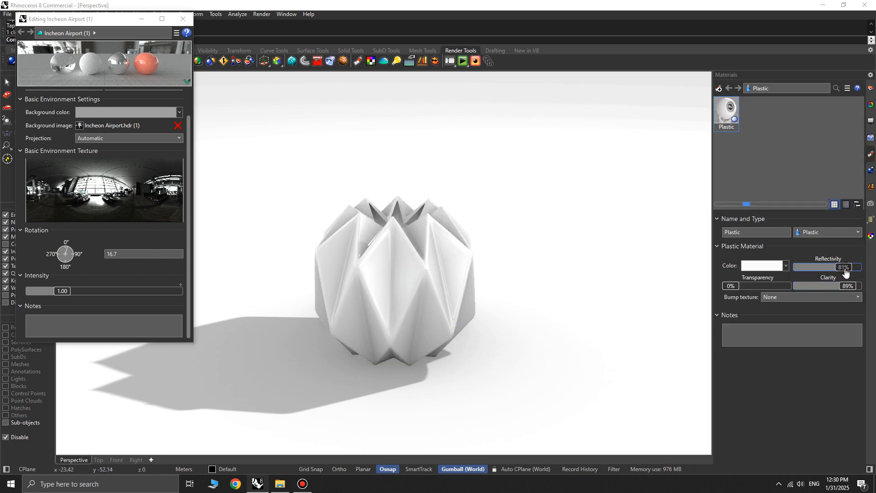
left_click_drag(827, 286, 849, 285)
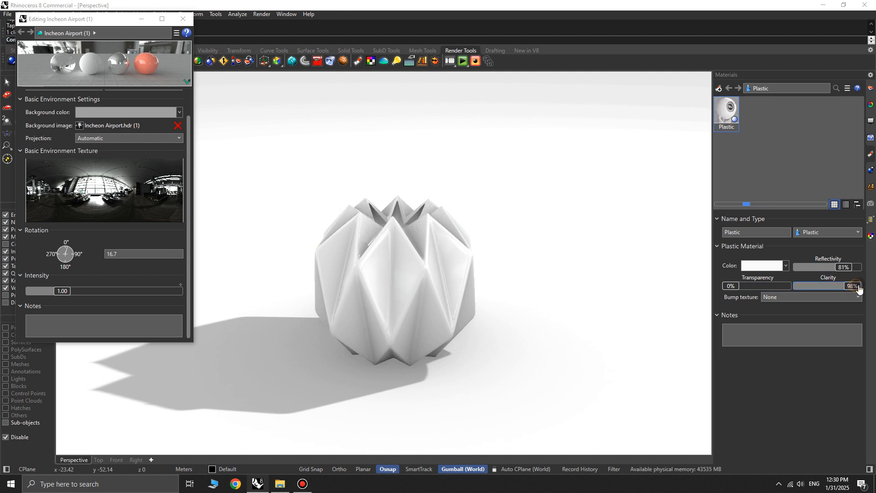
left_click_drag(854, 286, 849, 286)
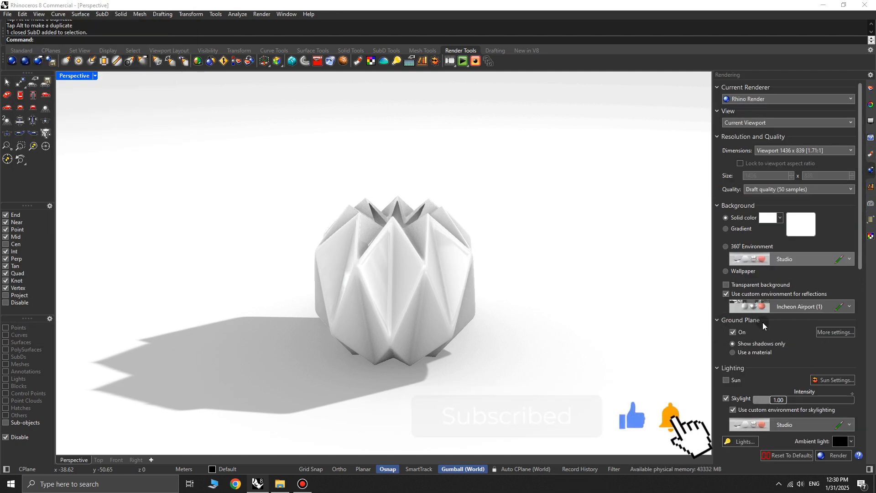
- Switch the Ground Plane from shadows only to Use a material
left_click(732, 352)
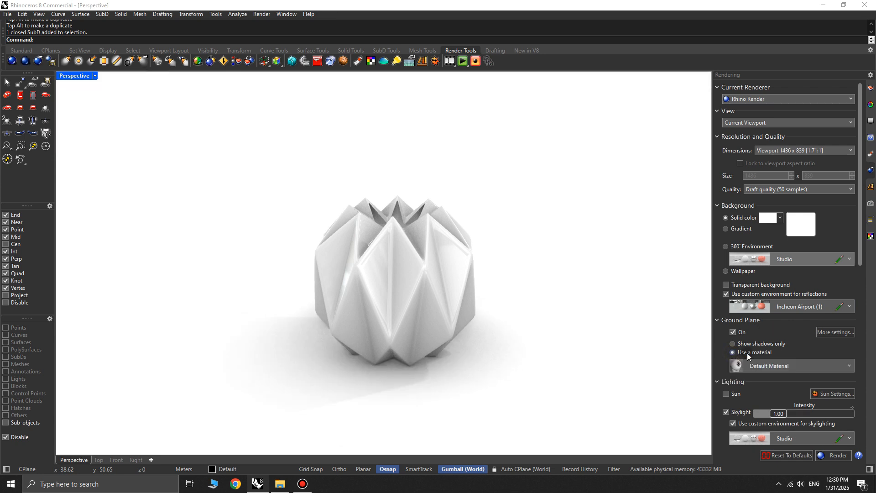